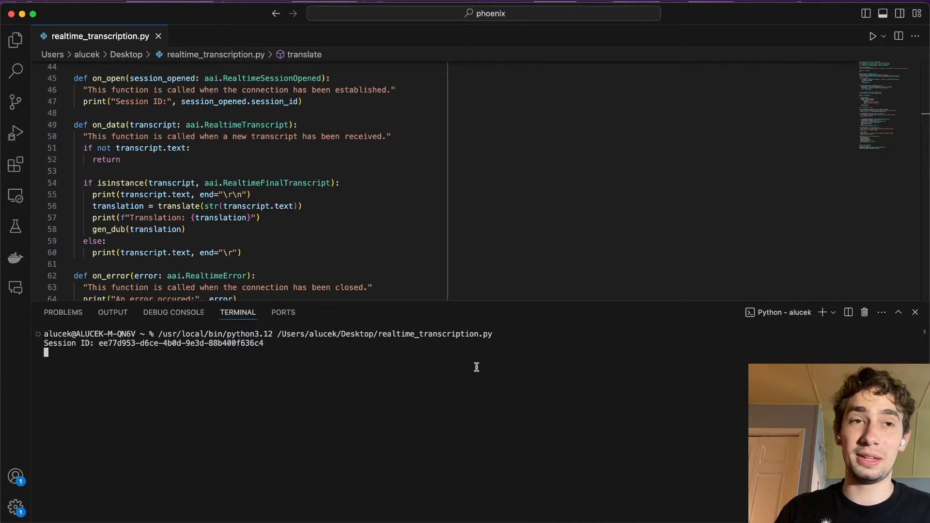
- Enter "yeah it's pretty crazy", then move down the notebook to the AssemblyAI streaming cell
type("yeah it's pretty crazy")
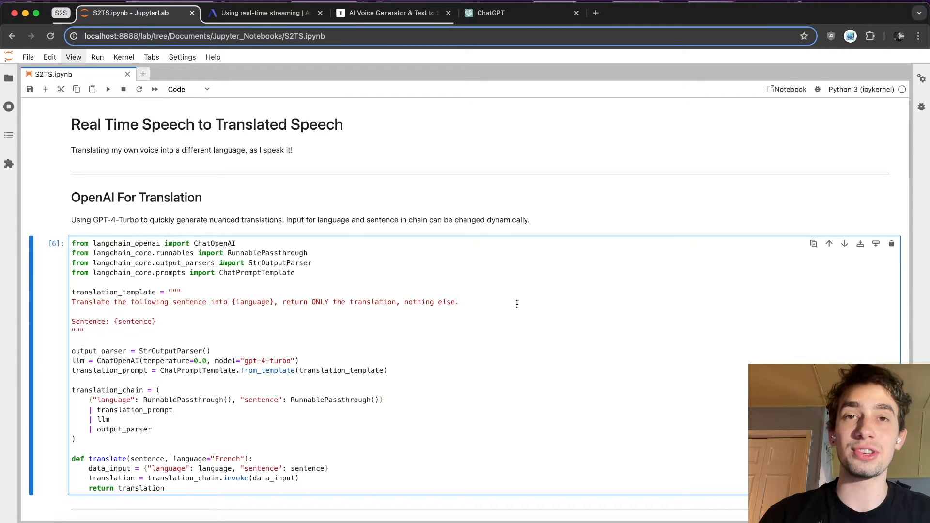
left_click(461, 303)
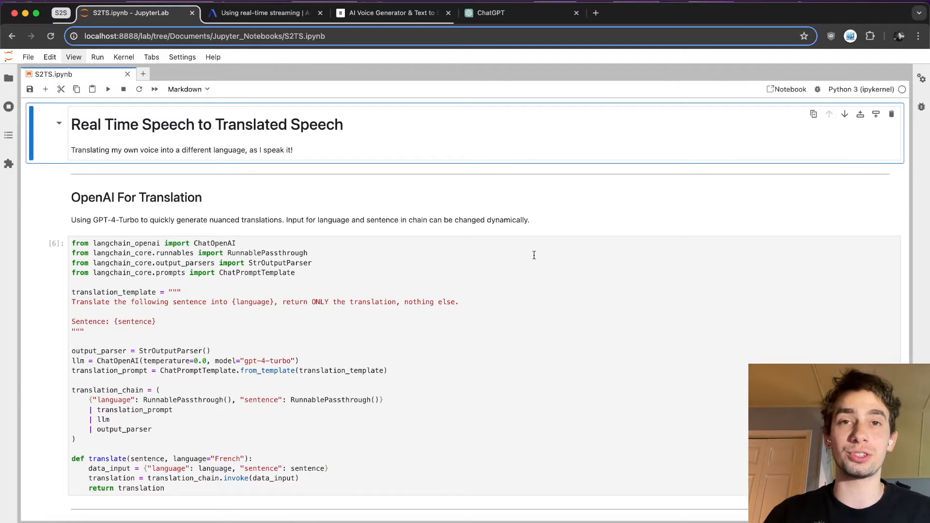
scroll("down", 3)
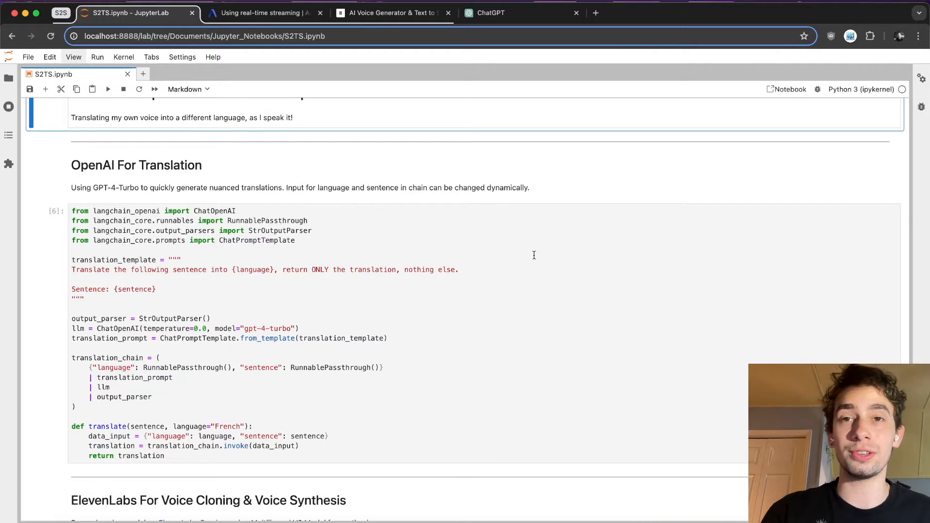
scroll("down", 3)
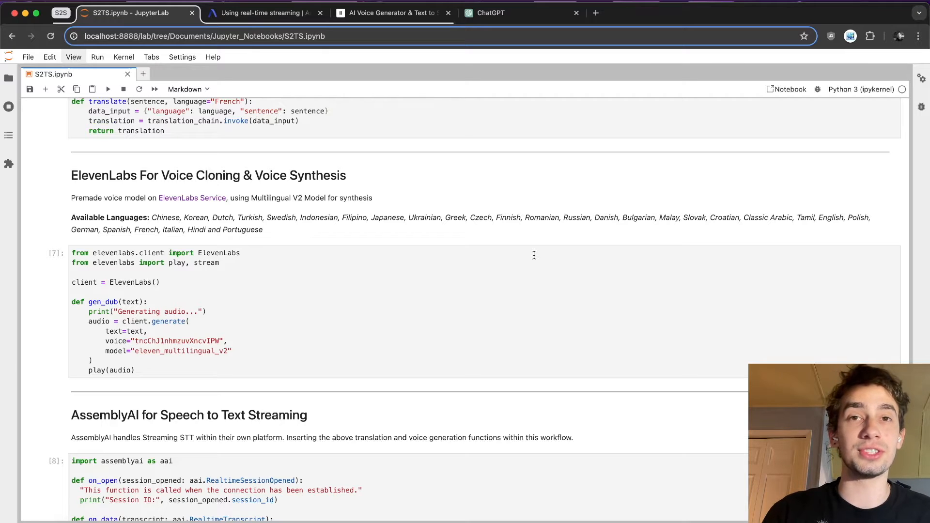
scroll("down", 3)
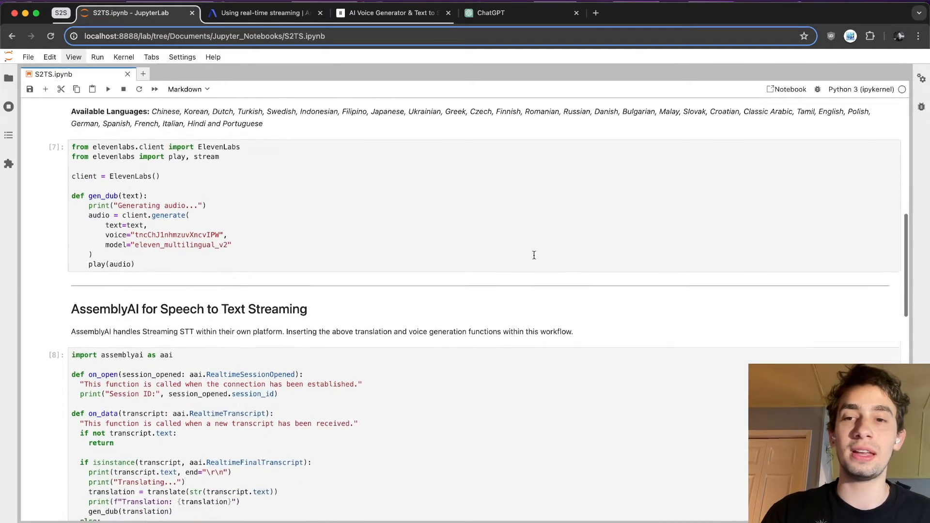
scroll("down", 3)
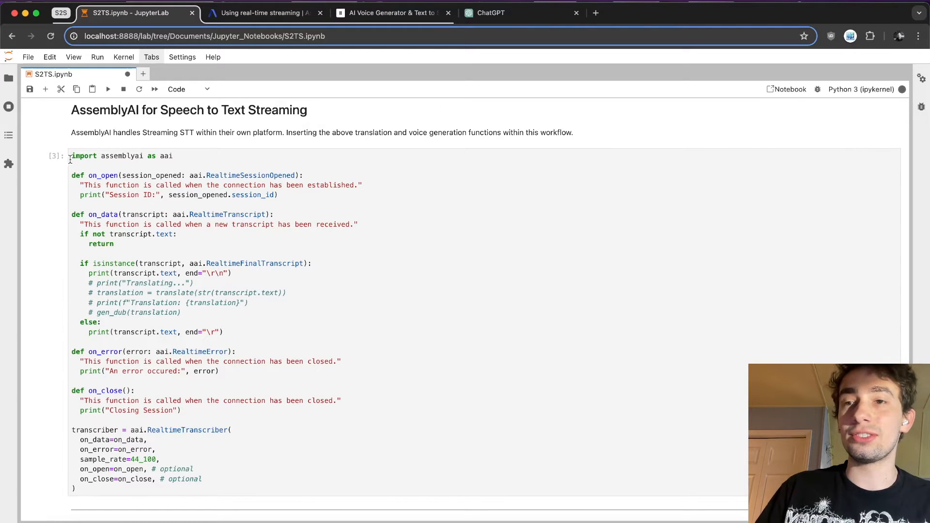
left_click(136, 390)
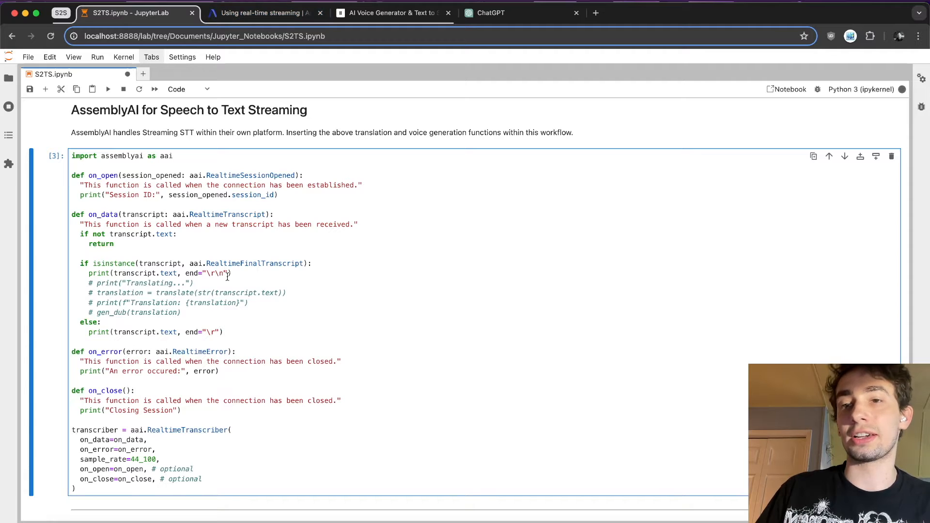
left_click(270, 13)
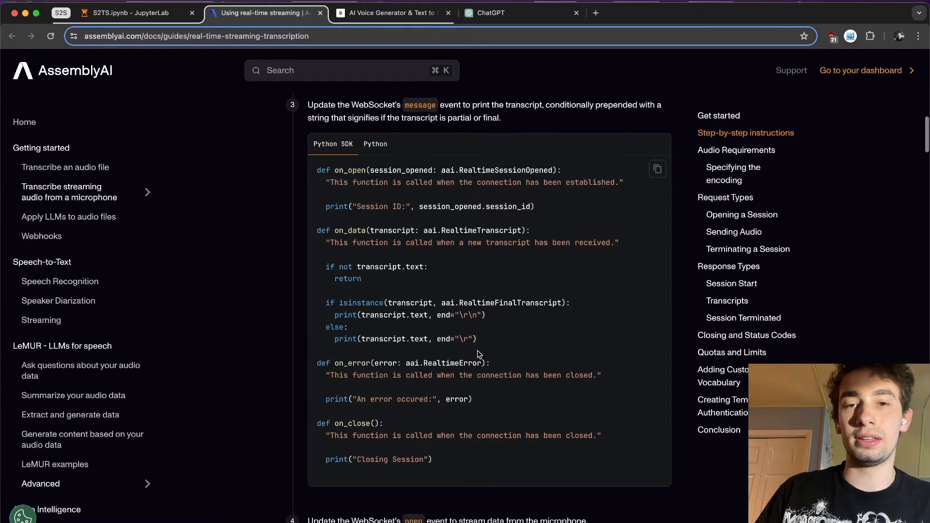
left_click(124, 14)
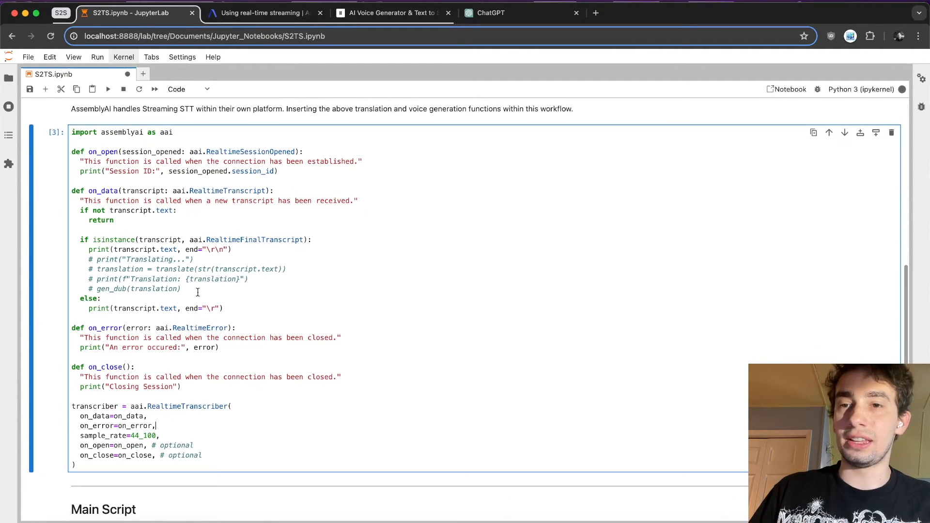
- Review on_data's commented translation lines, its docstring and the RealtimeFinalTranscript check
left_click_drag(87, 260, 181, 289)
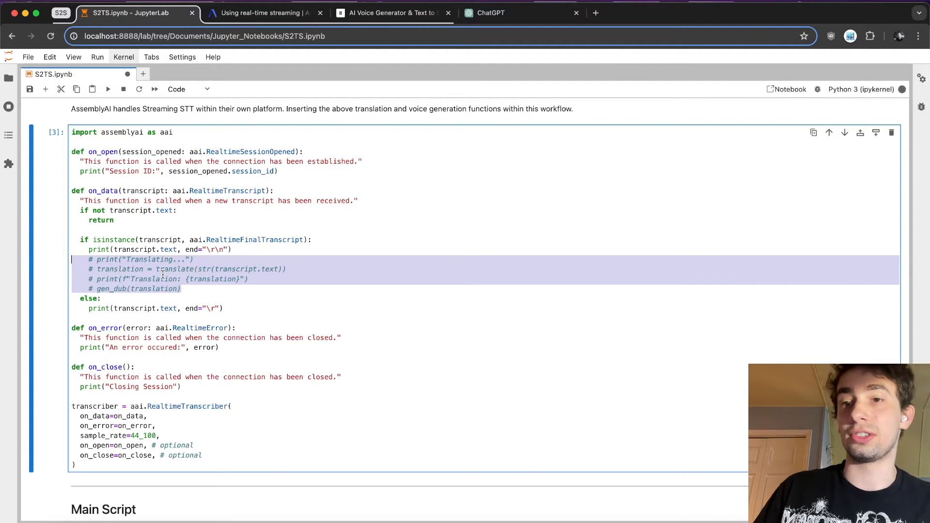
left_click(184, 289)
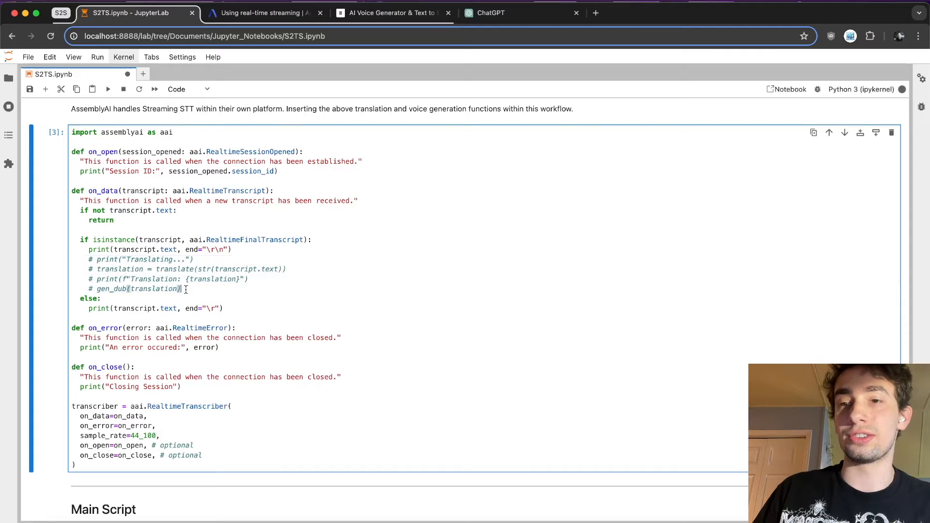
scroll("down", 3)
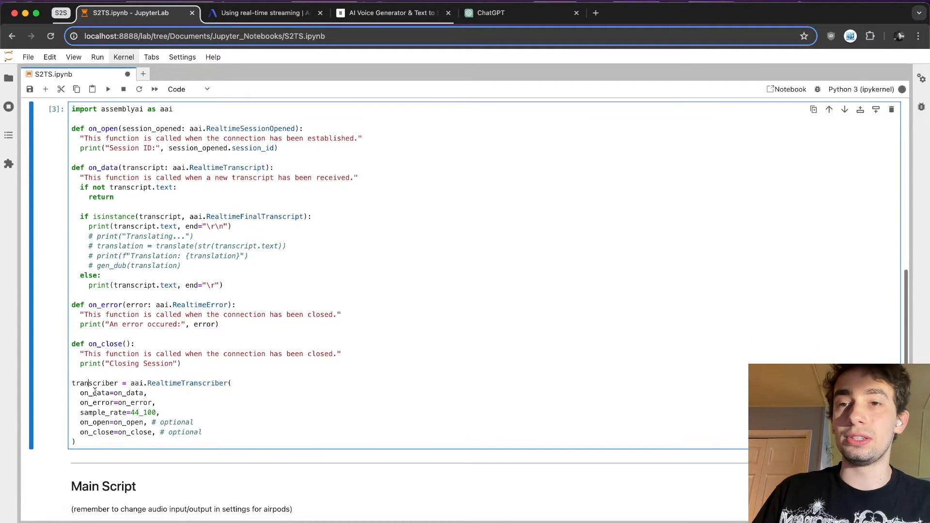
scroll("down", 3)
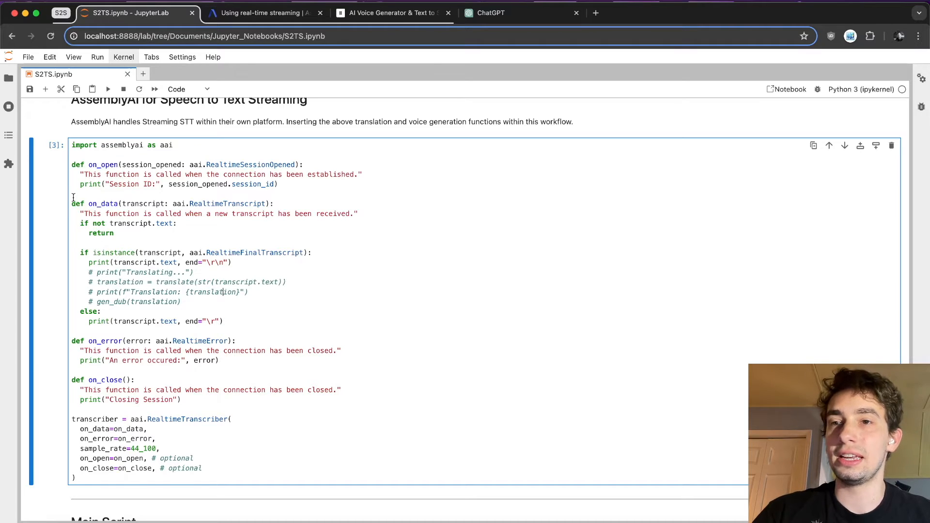
left_click_drag(71, 204, 223, 320)
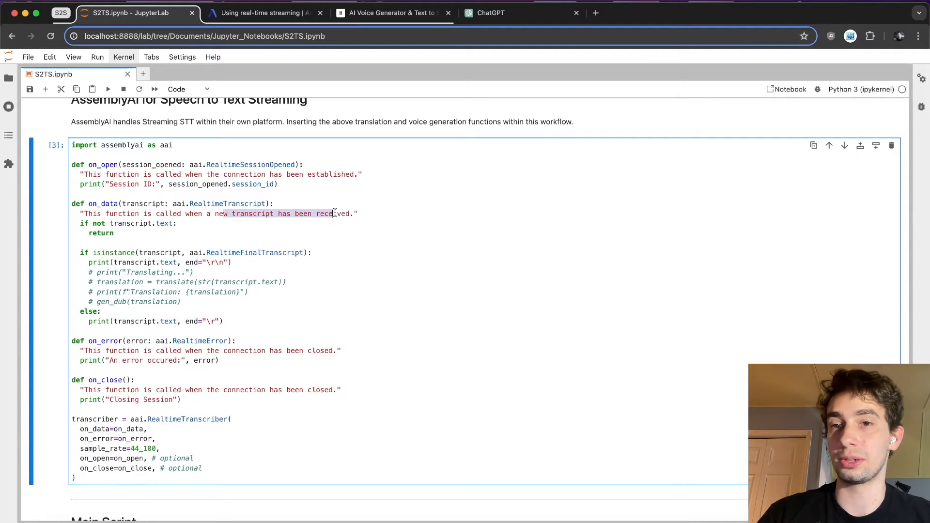
scroll("down", 3)
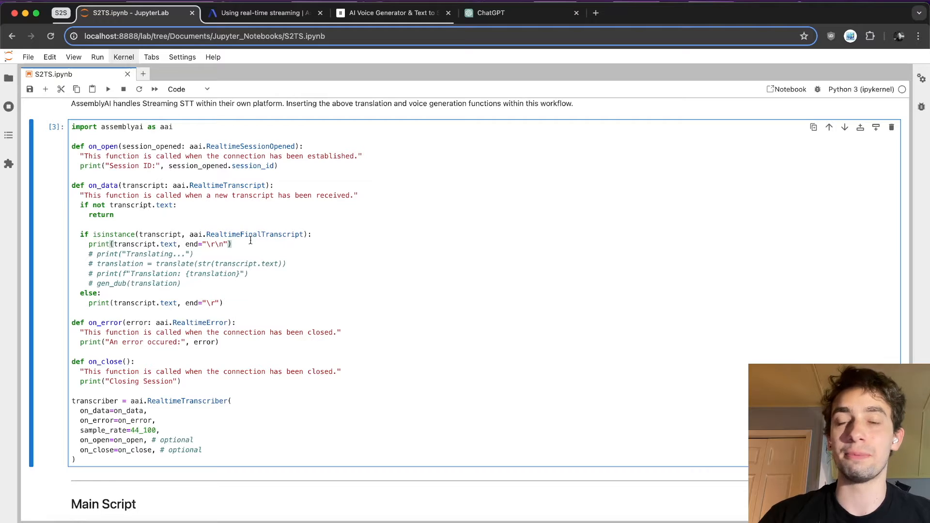
double_click(256, 235)
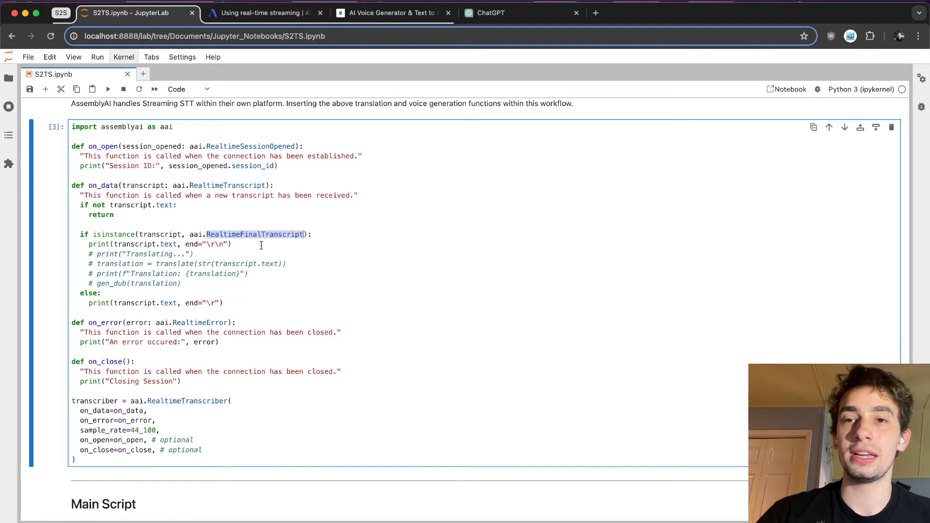
left_click(222, 235)
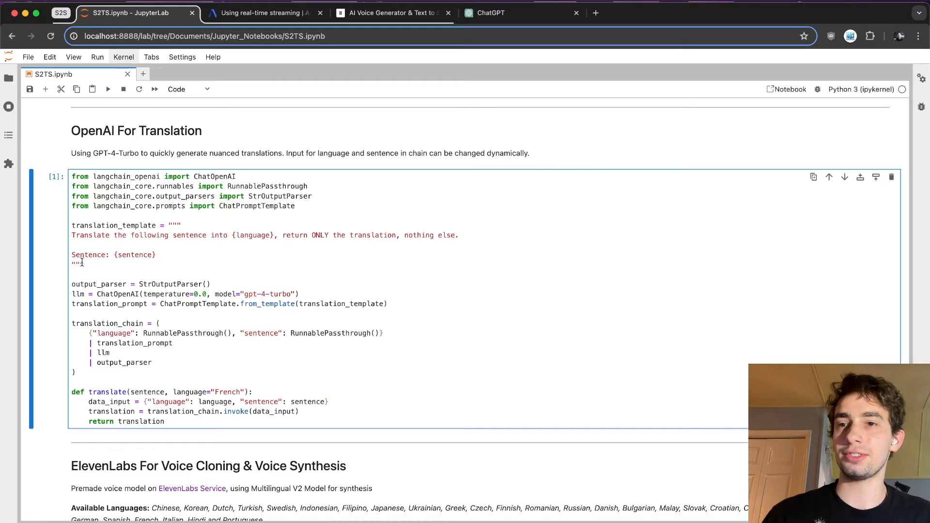
- Uncomment print("Translating...") and translation = translate(...) in on_data's final-transcript branch
scroll("down", 3)
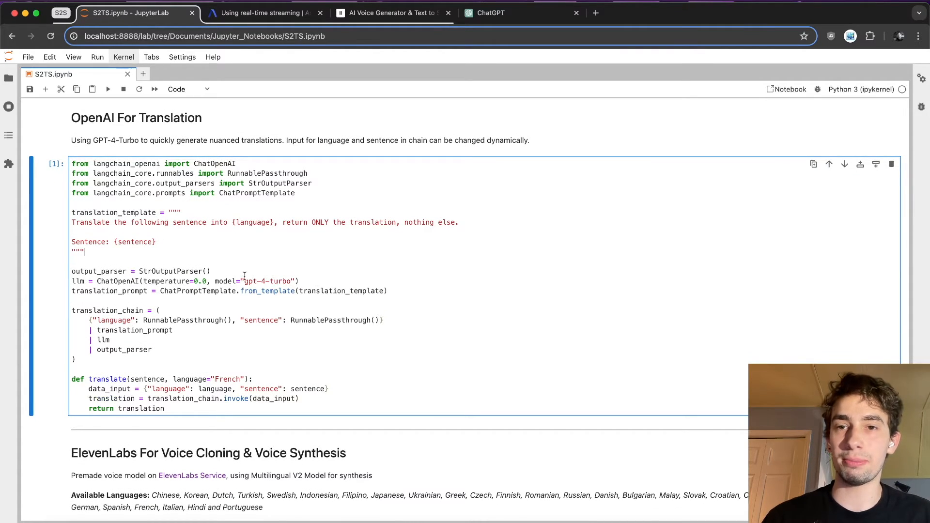
double_click(267, 282)
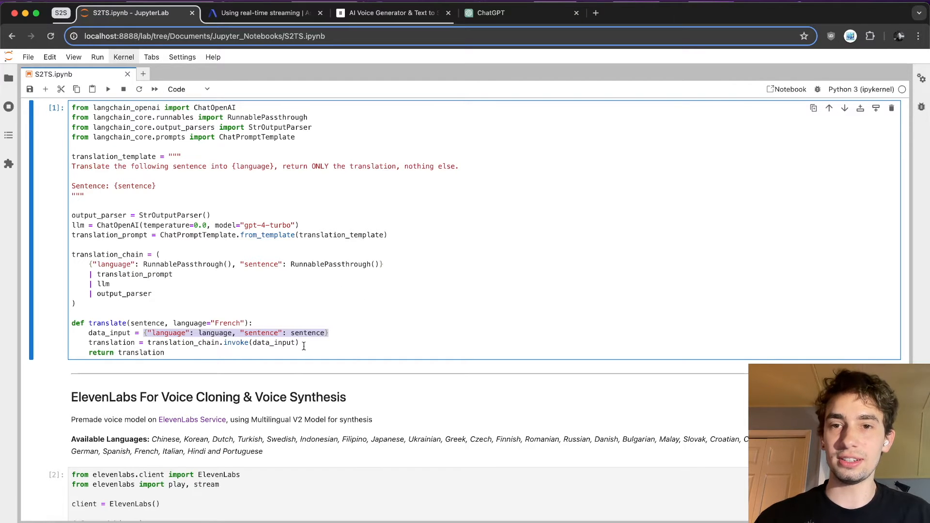
scroll("down", 3)
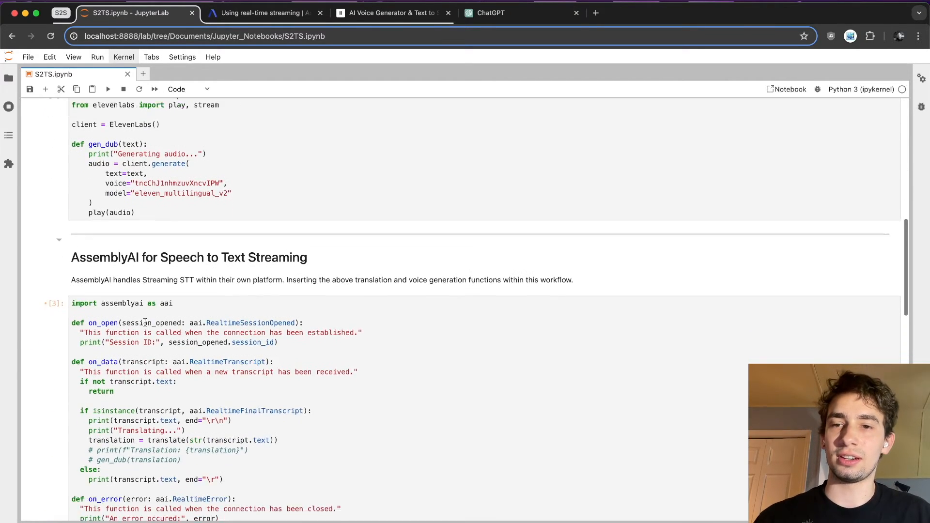
scroll("down", 3)
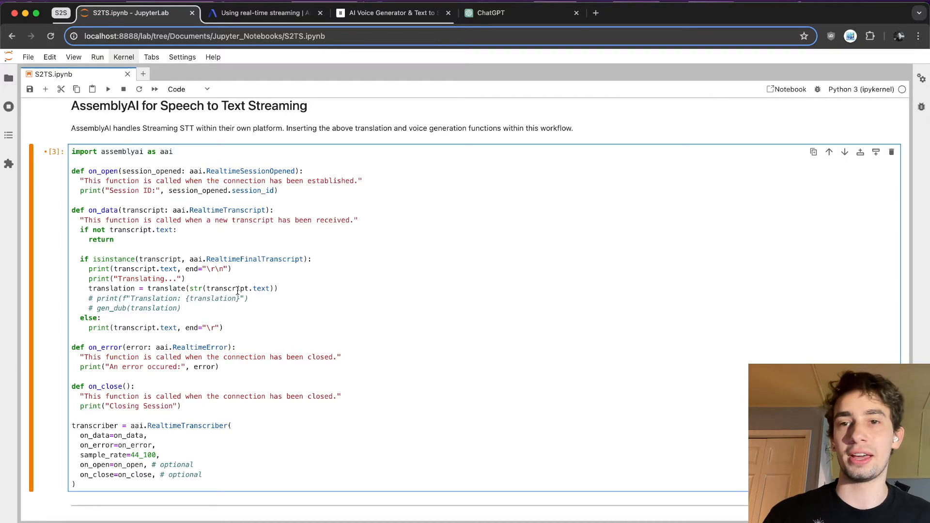
double_click(241, 289)
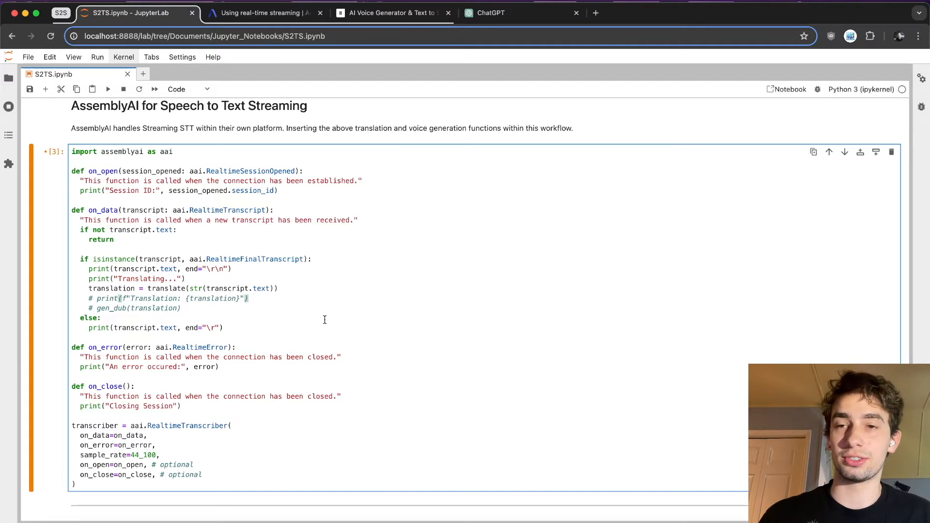
scroll("down", 3)
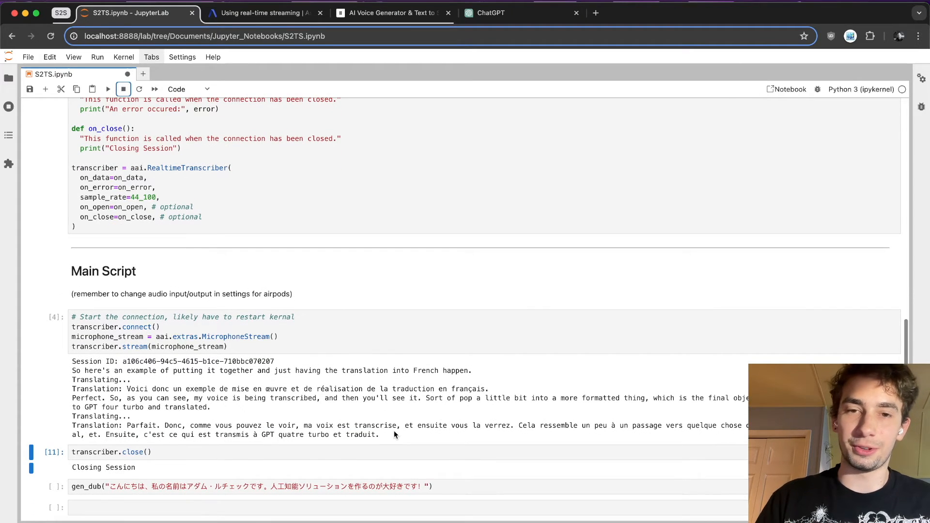
- Run the Main Script cell to stream the microphone, speak for French translations, then run transcriber.close()
scroll("down", 3)
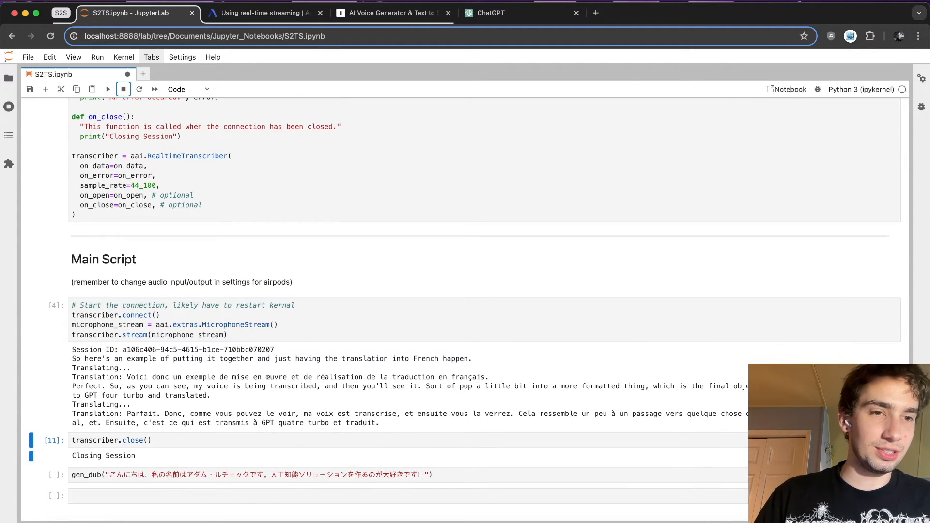
left_click_drag(392, 386, 554, 387)
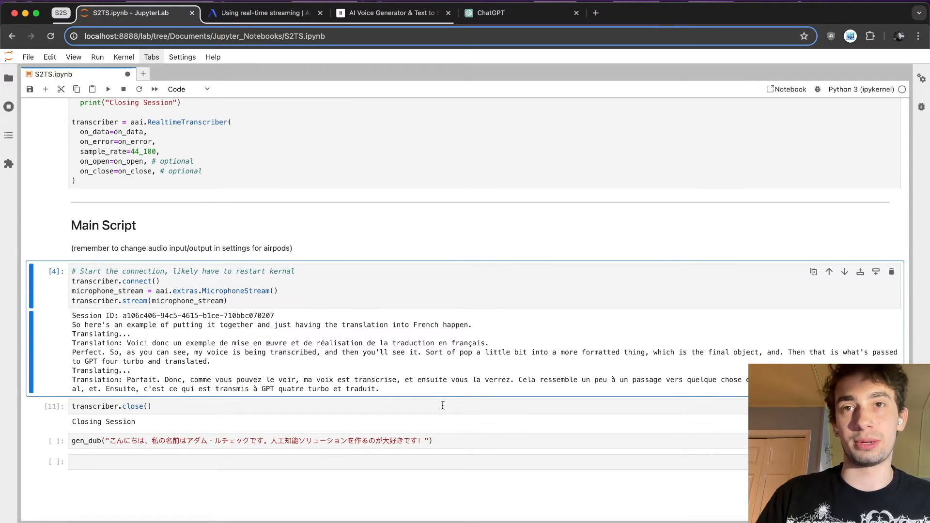
double_click(399, 352)
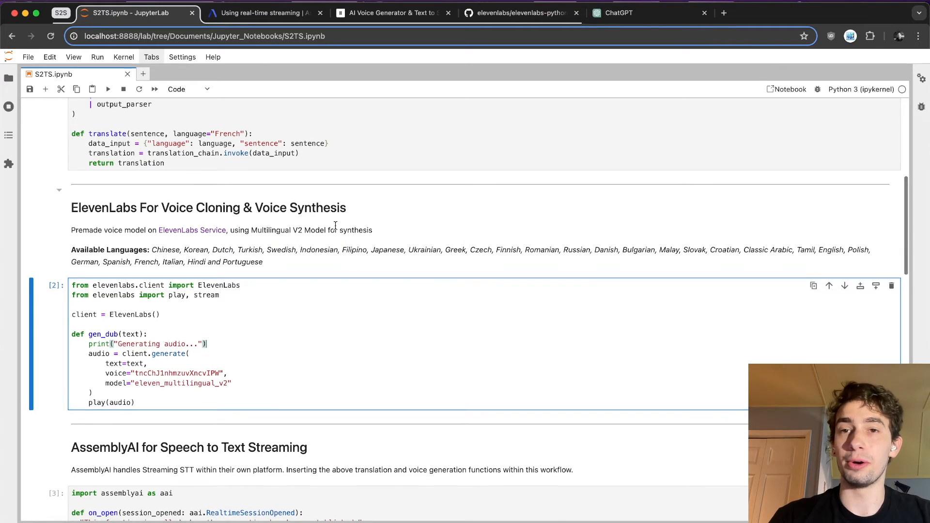
scroll("down", 3)
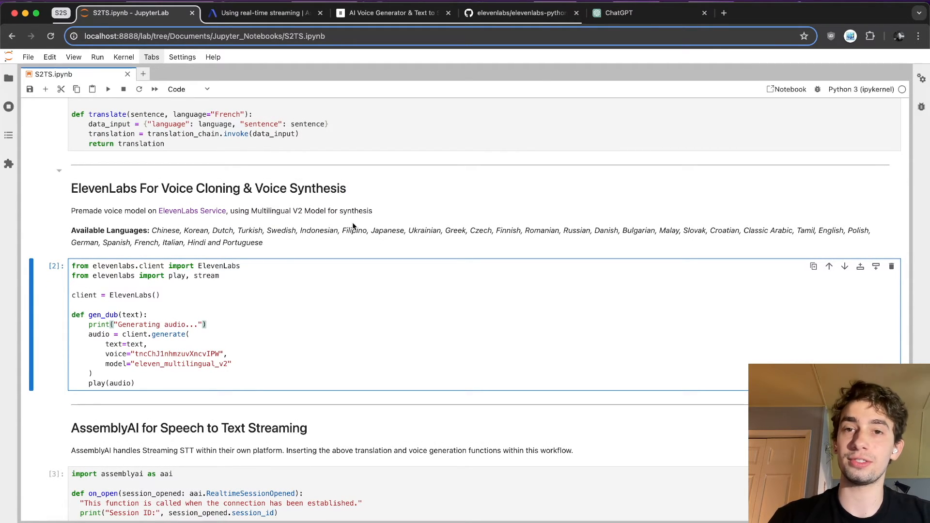
mouse_move(397, 222)
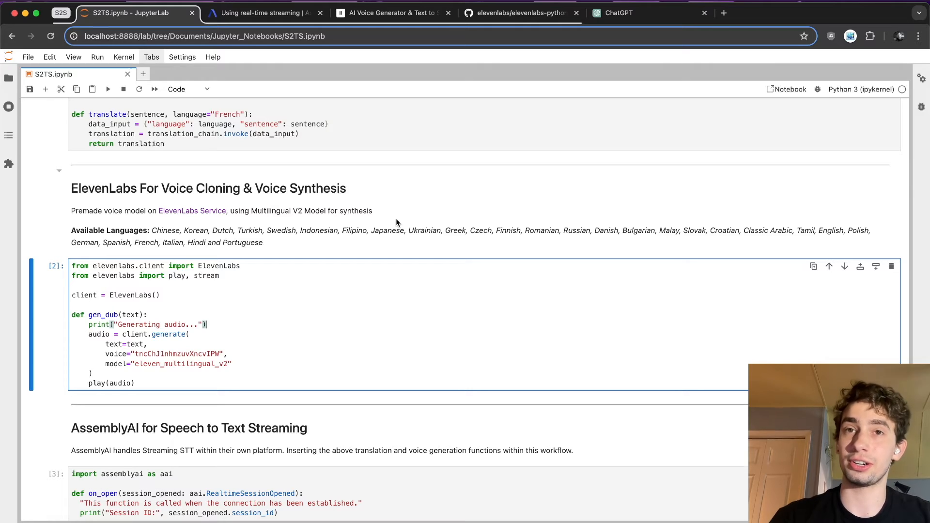
- In ElevenLabs VoiceLab, start adding a new generative or cloned voice
left_click(383, 12)
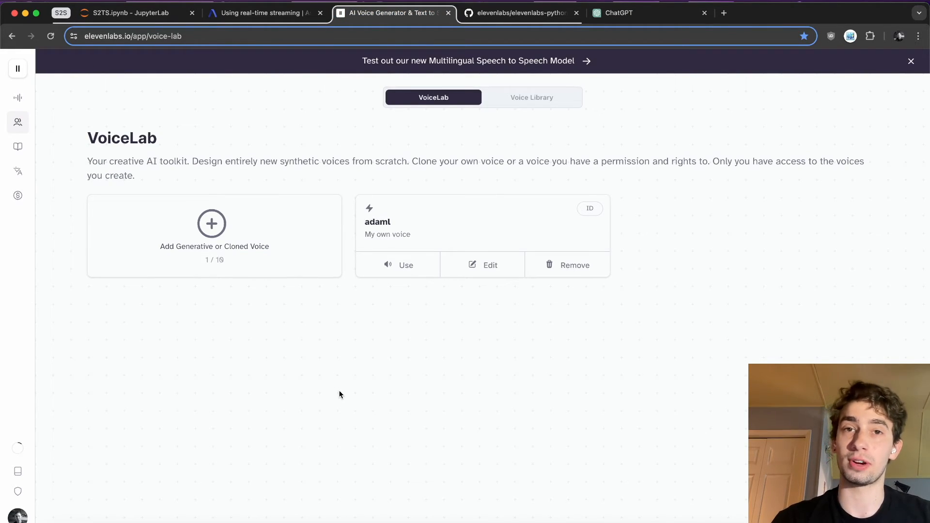
mouse_move(285, 313)
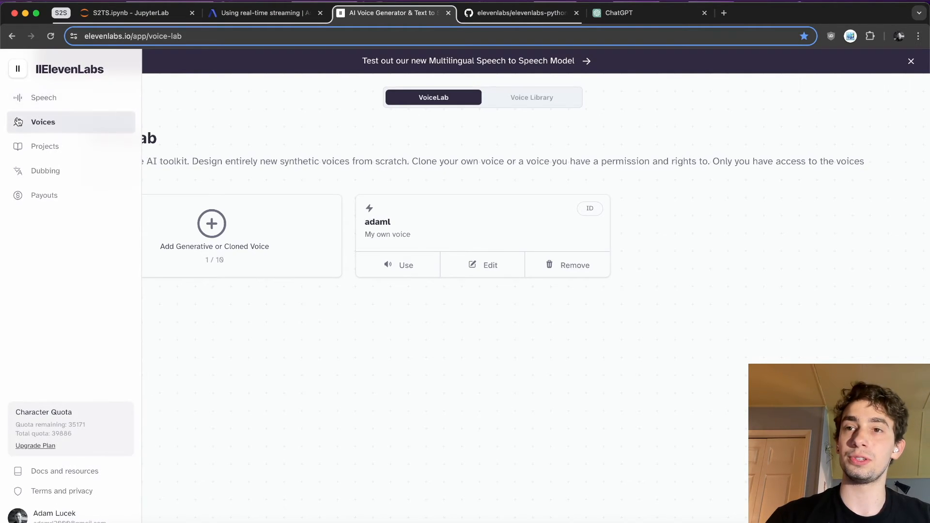
left_click(17, 68)
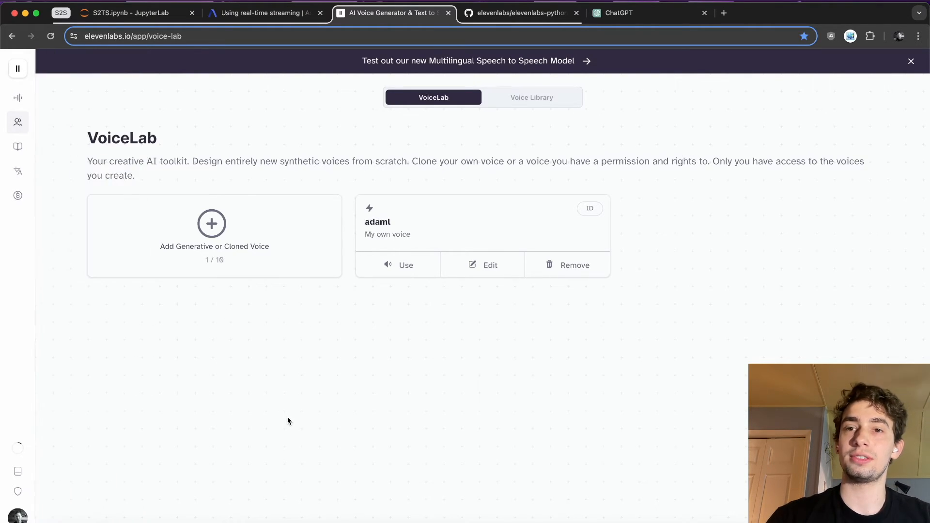
left_click(211, 223)
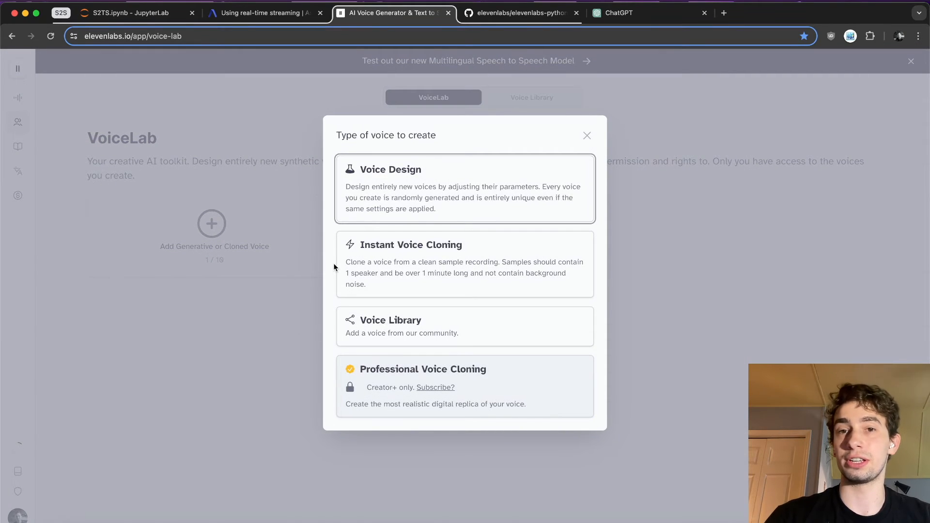
mouse_move(455, 264)
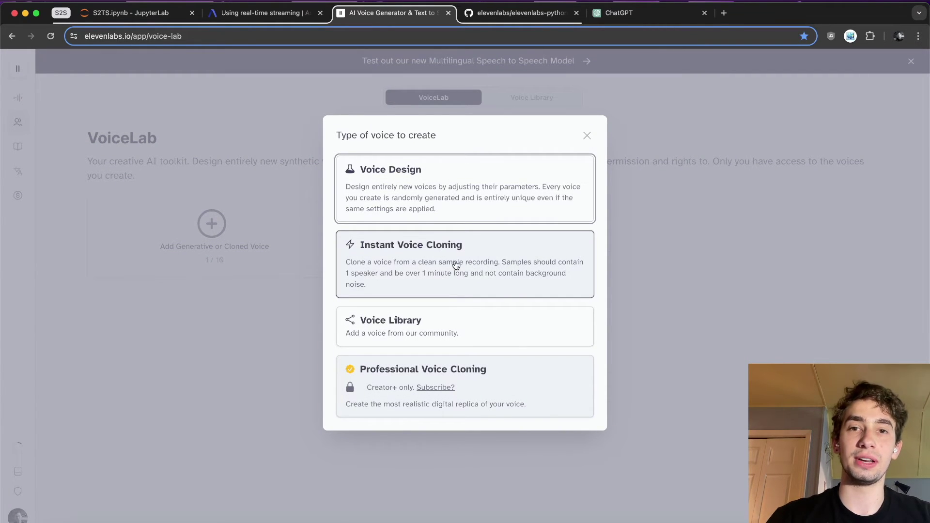
mouse_move(523, 265)
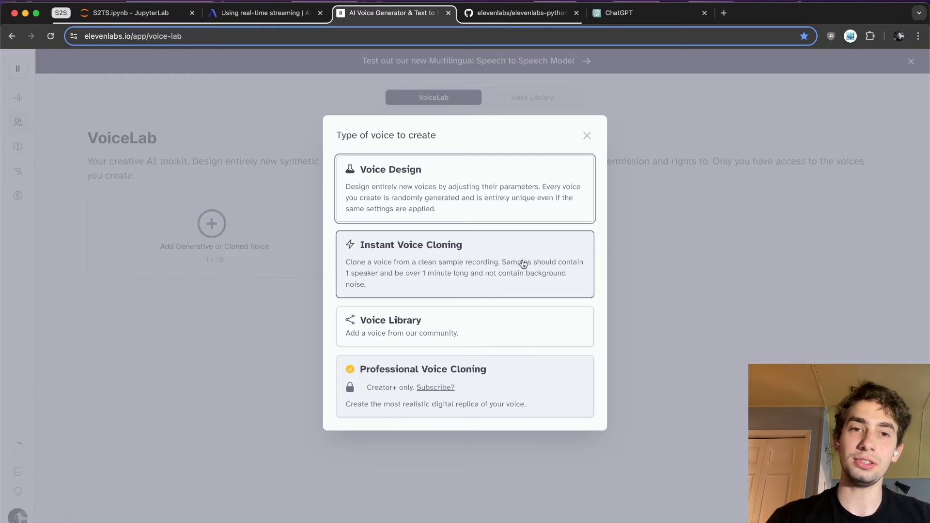
mouse_move(453, 267)
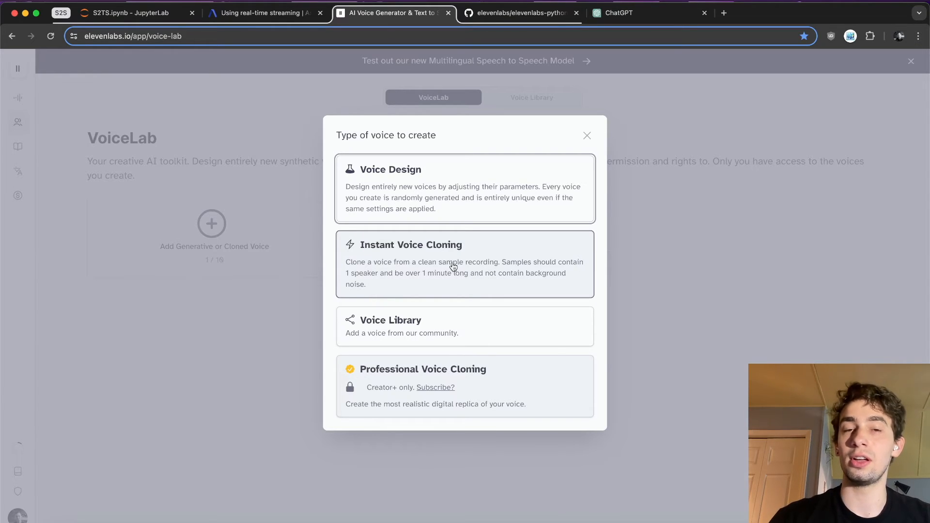
mouse_move(500, 263)
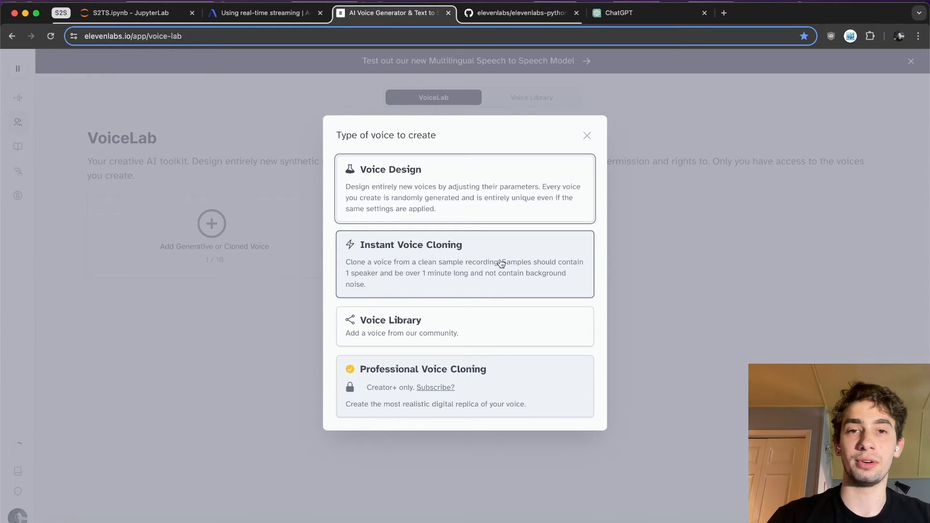
mouse_move(504, 270)
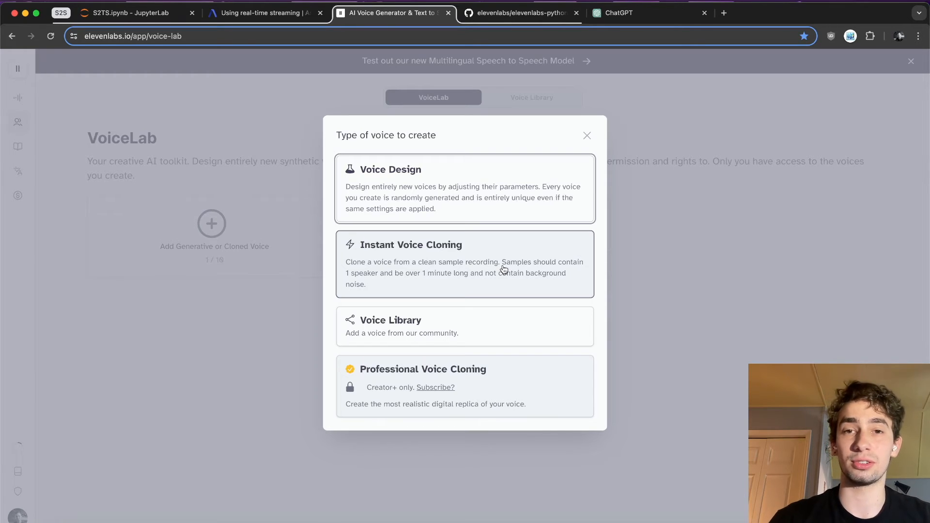
- Choose Instant Voice Cloning, review the Add Voice form and close it unsaved
left_click(466, 263)
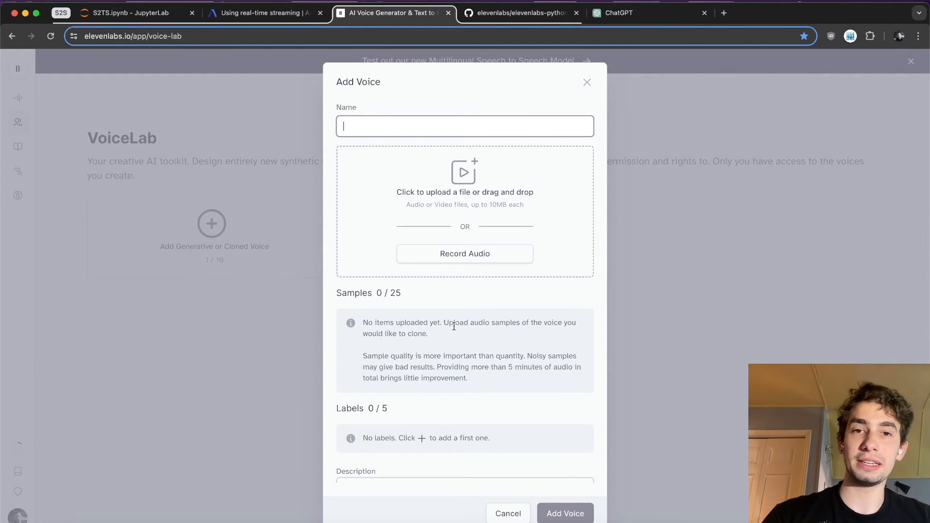
scroll("down", 3)
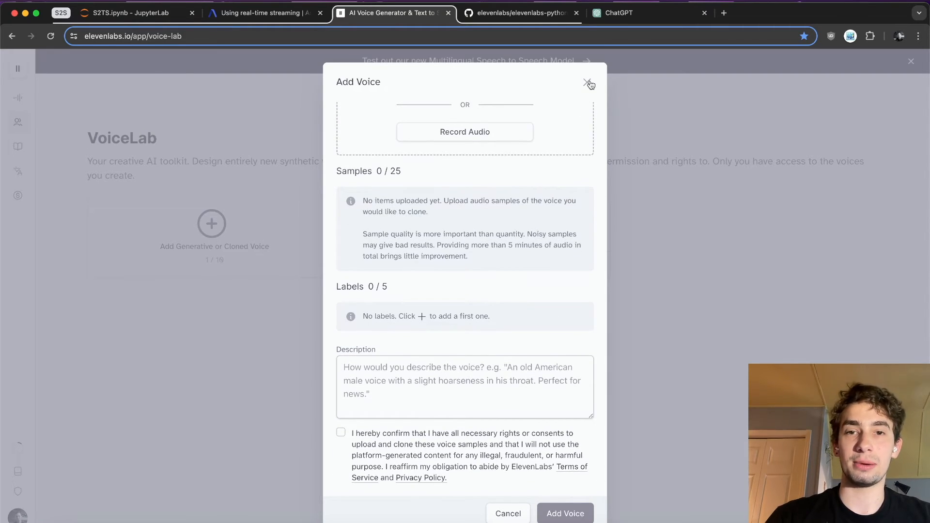
left_click(587, 81)
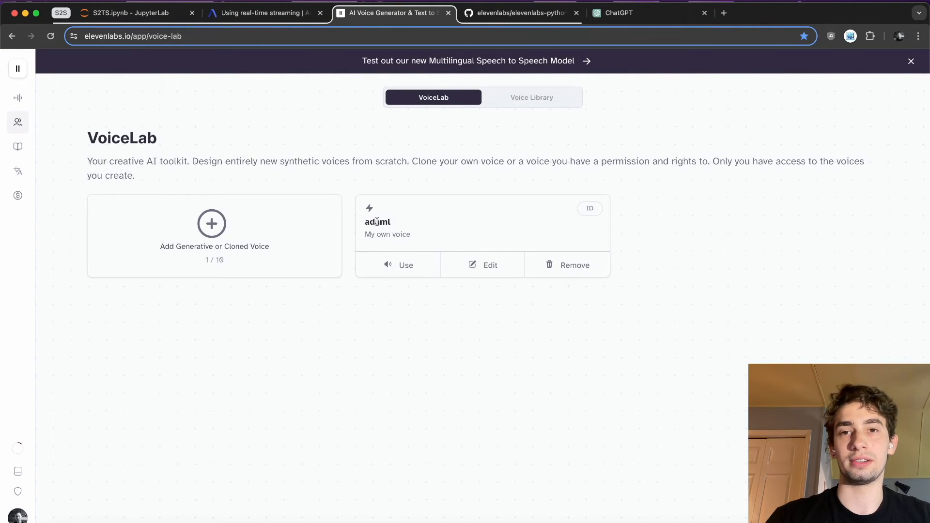
mouse_move(440, 240)
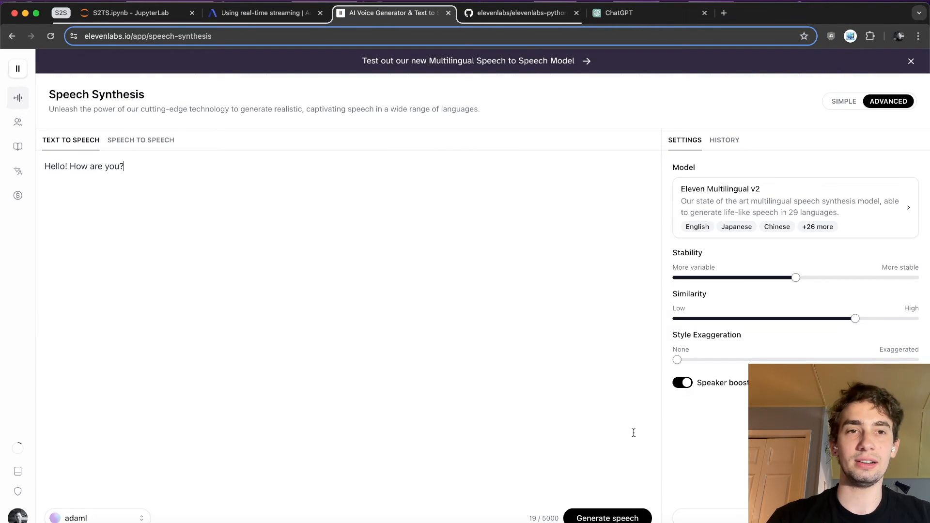
mouse_move(434, 312)
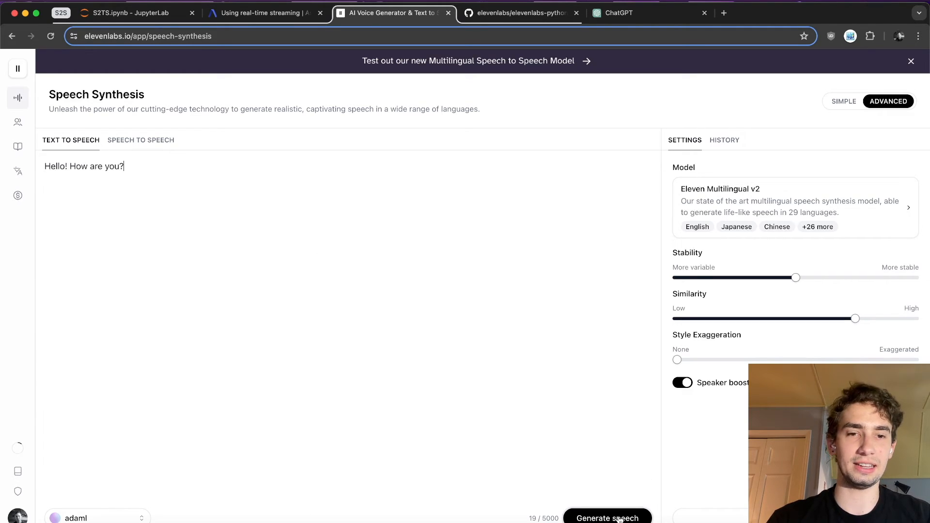
- Generate "Hello! How are you?" in the adaml voice, then bring up the elevenlabs-python repository
left_click(607, 519)
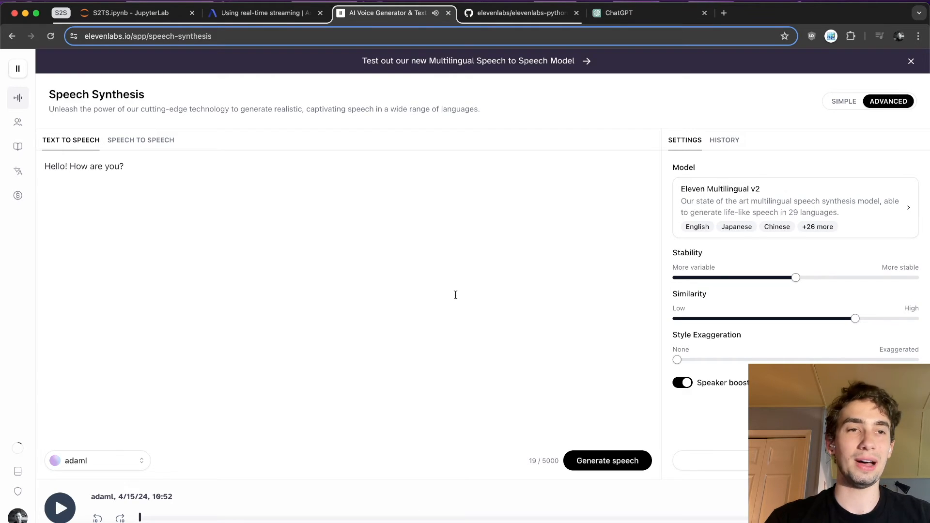
mouse_move(210, 214)
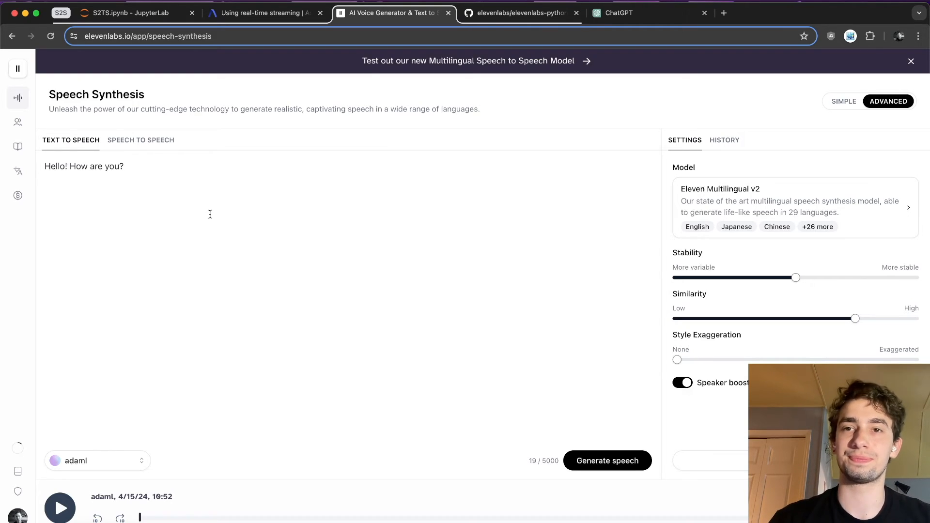
left_click(523, 13)
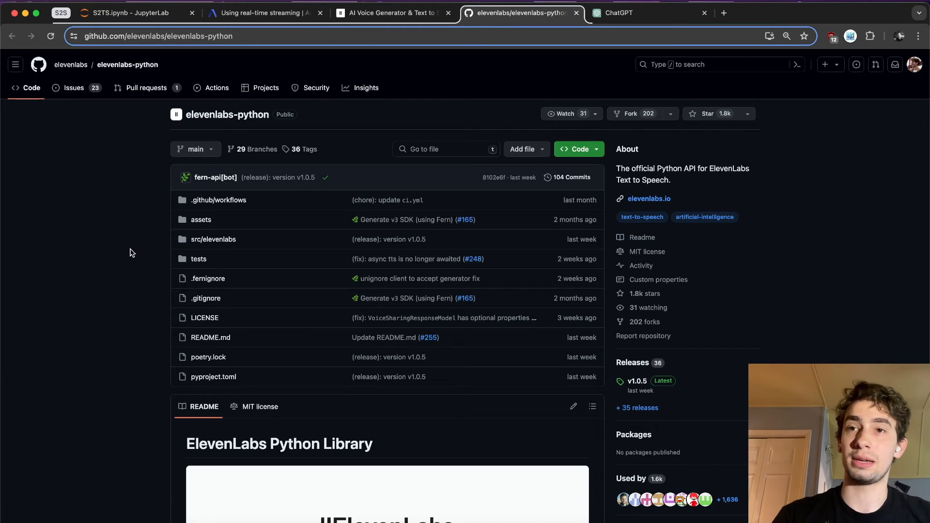
mouse_move(374, 420)
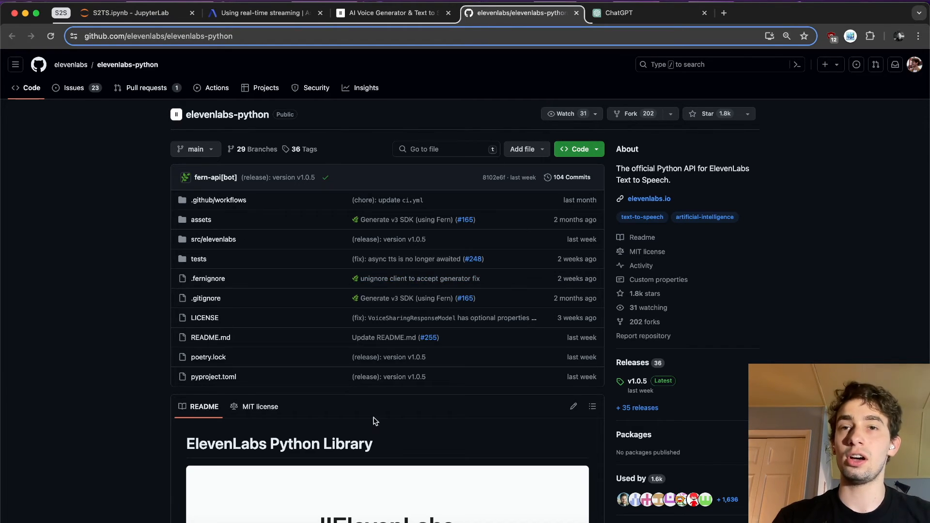
mouse_move(111, 222)
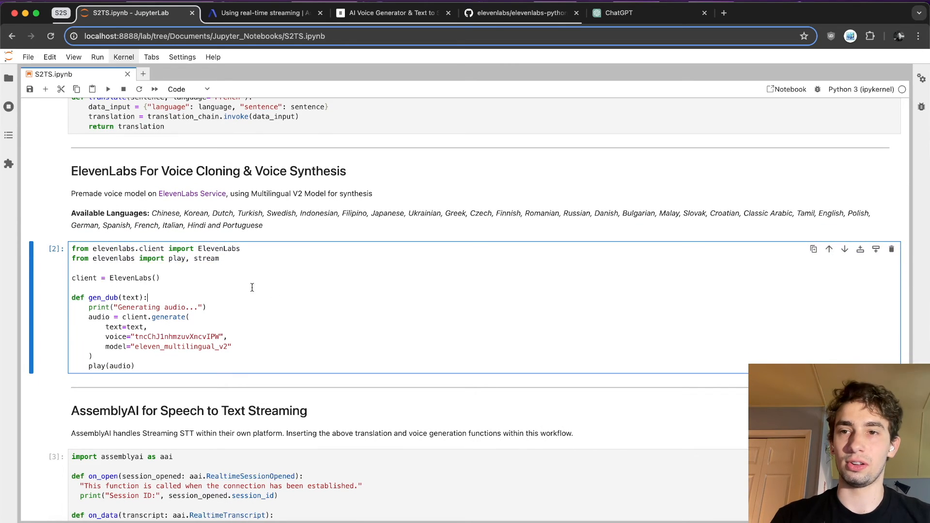
scroll("down", 3)
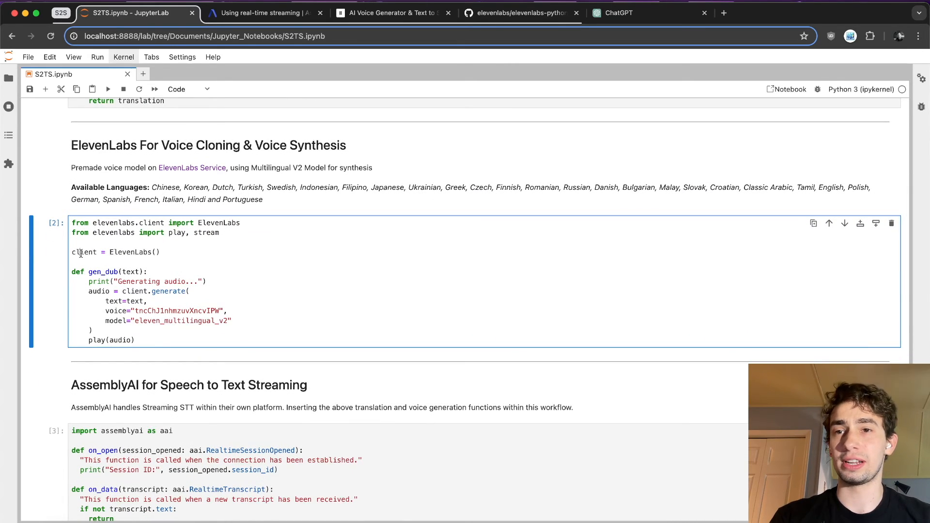
double_click(129, 252)
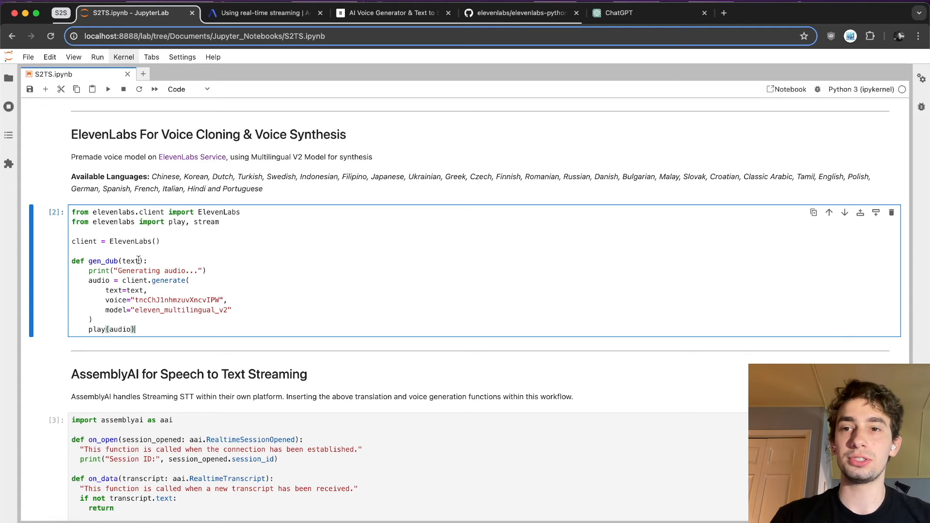
scroll("down", 3)
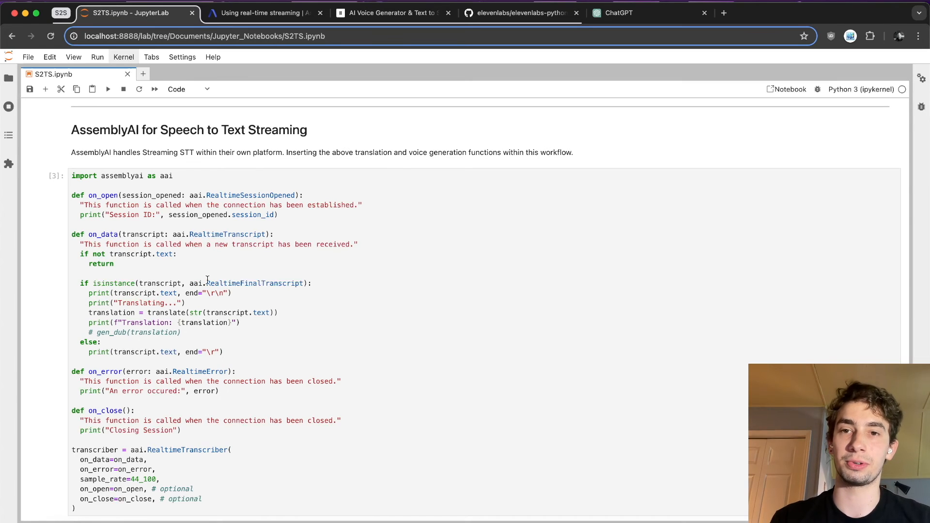
scroll("up", 3)
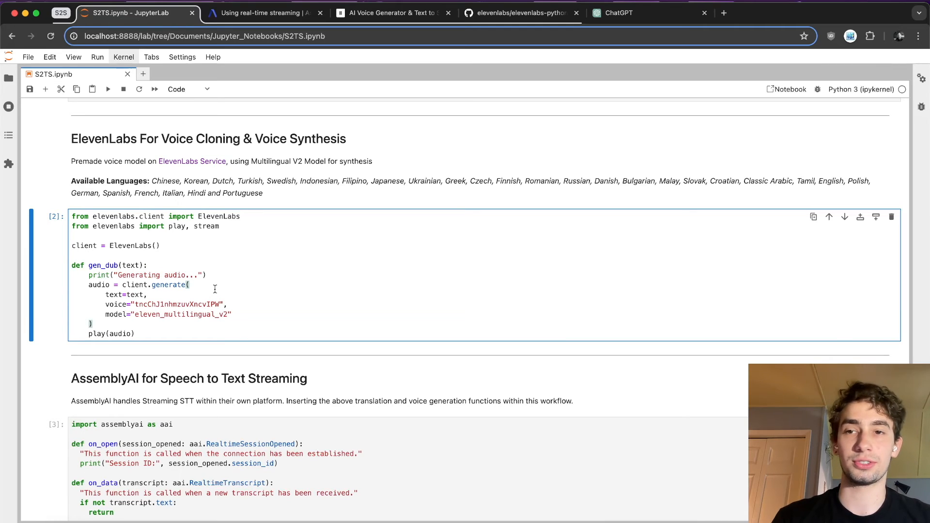
scroll("down", 3)
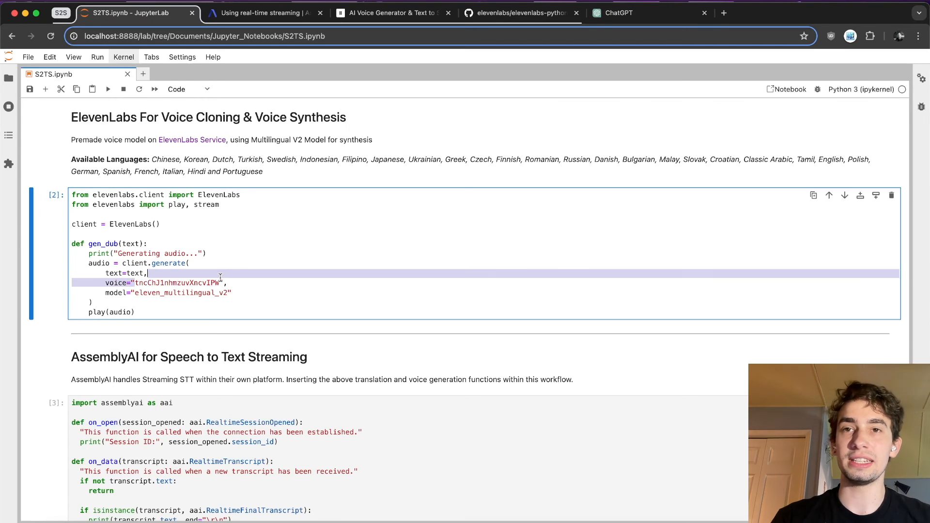
left_click(391, 12)
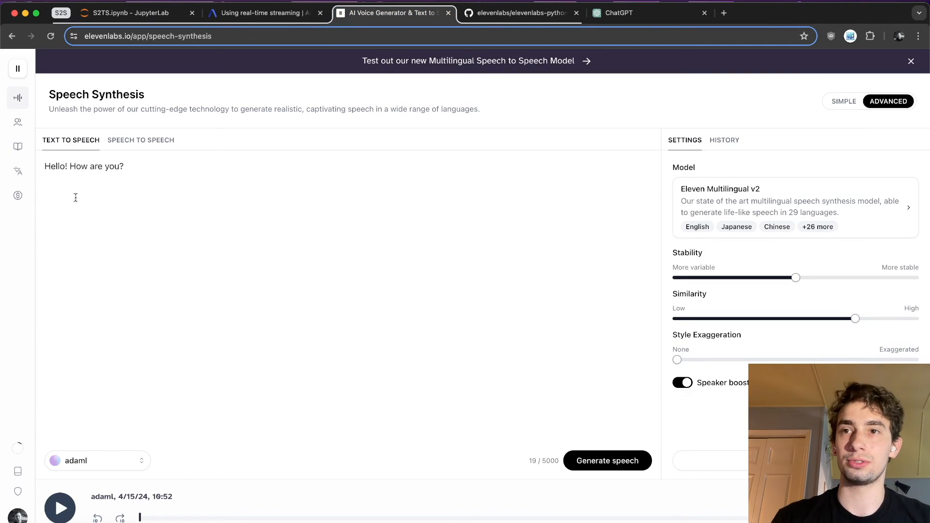
left_click(17, 122)
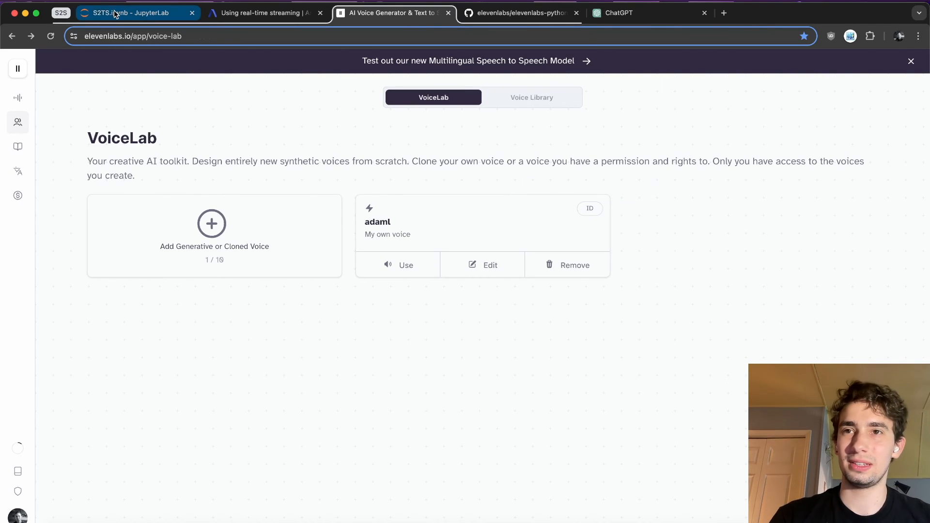
left_click(136, 13)
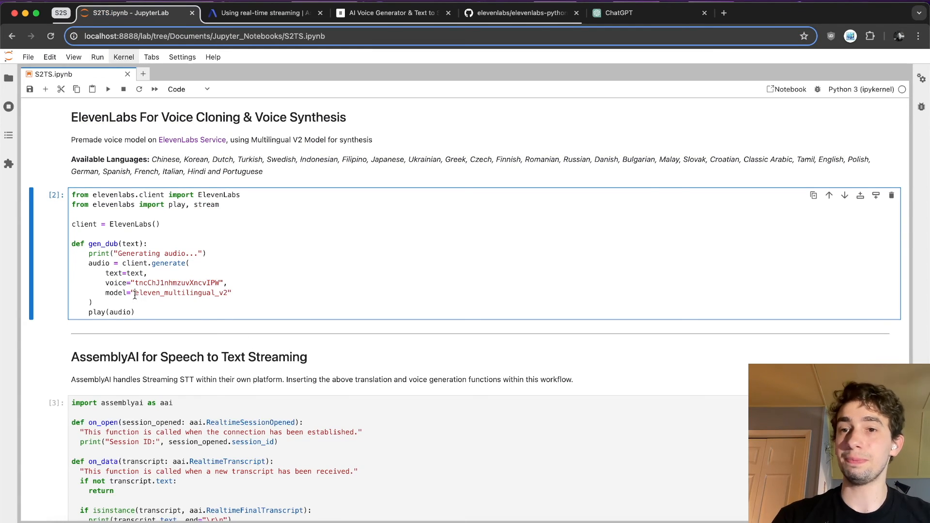
mouse_move(165, 284)
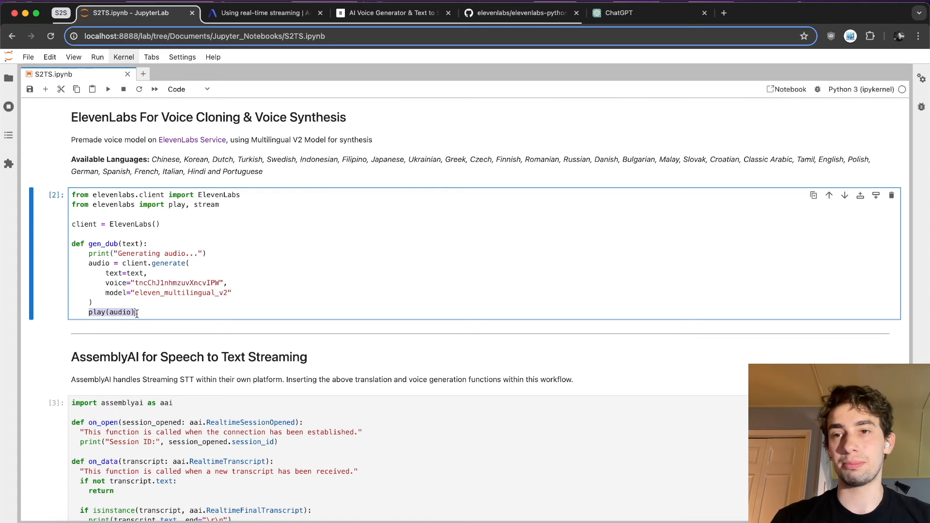
scroll("down", 3)
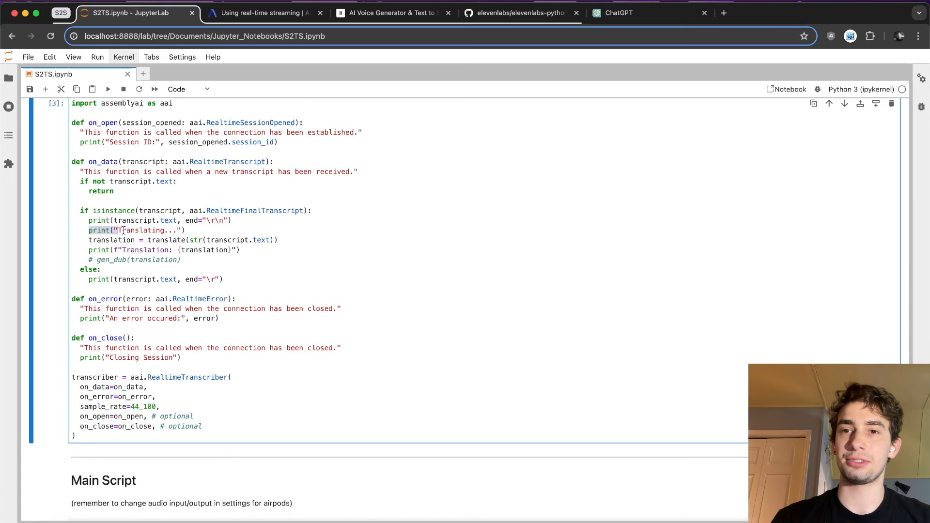
- Delete the # before gen_dub(translation) in on_data so each final translation is dubbed
double_click(110, 241)
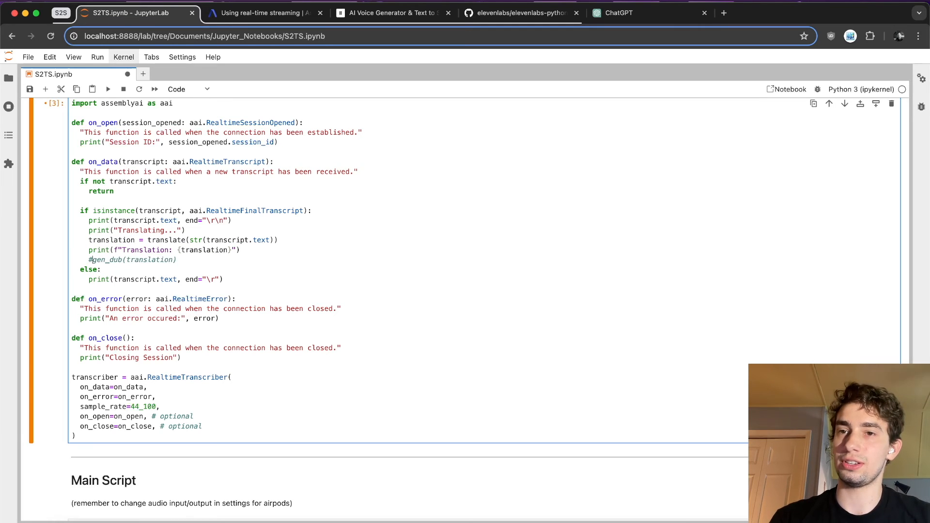
left_click(89, 260)
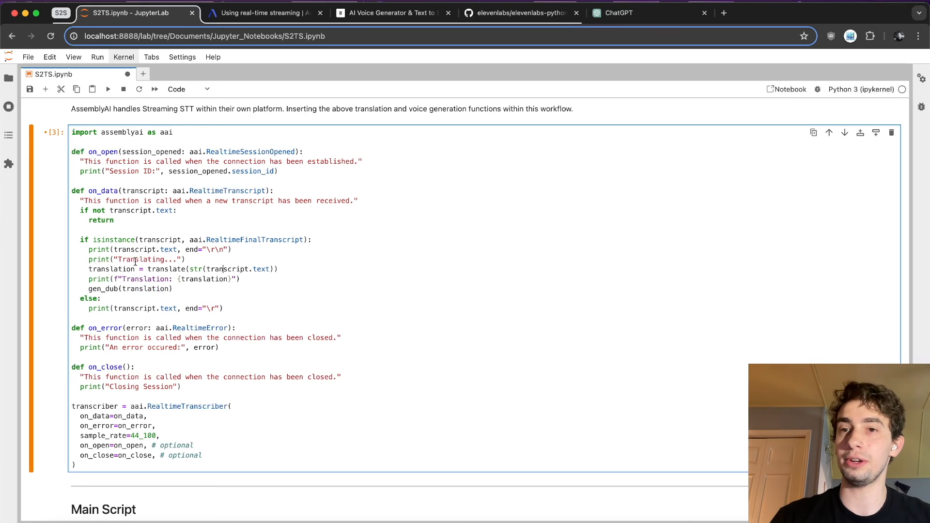
double_click(146, 250)
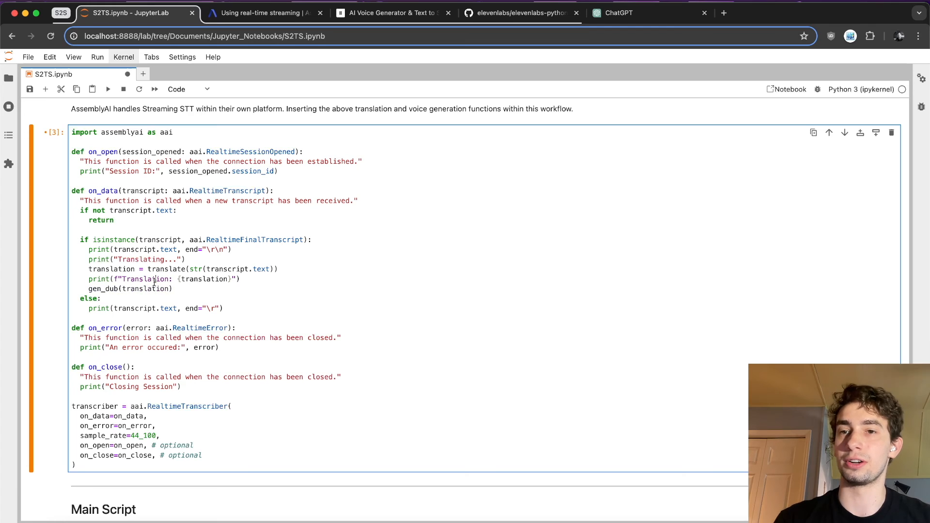
double_click(144, 289)
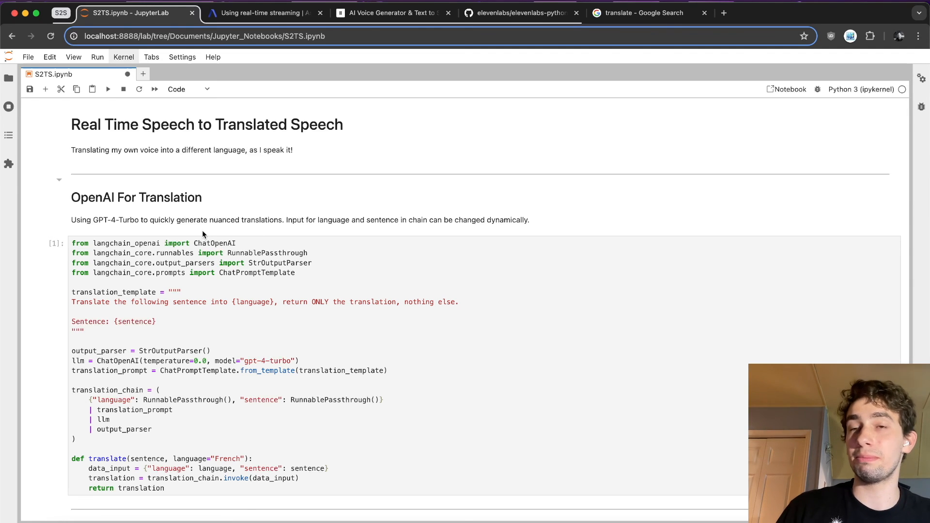
mouse_move(321, 183)
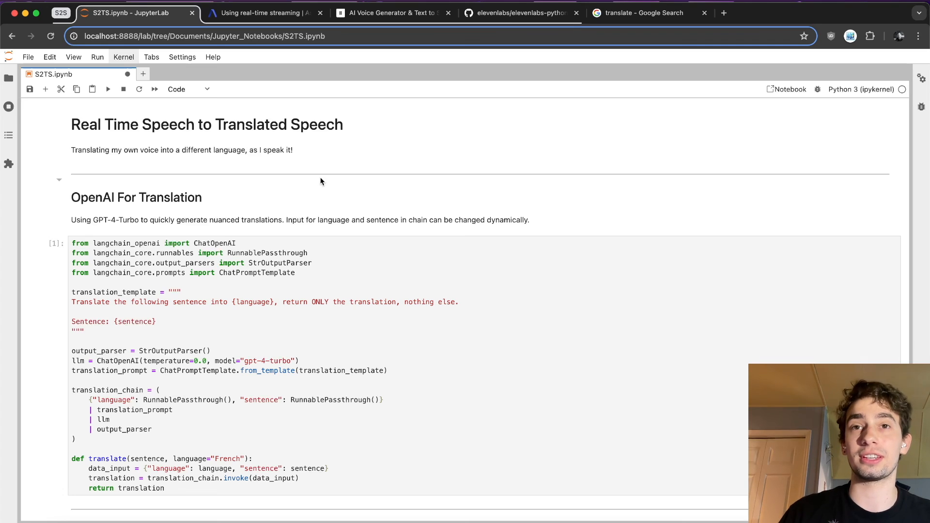
mouse_move(265, 208)
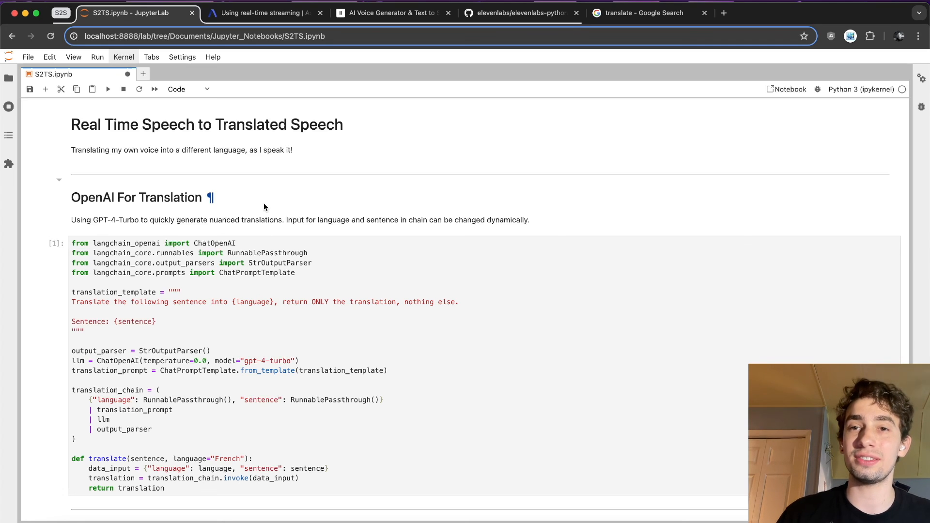